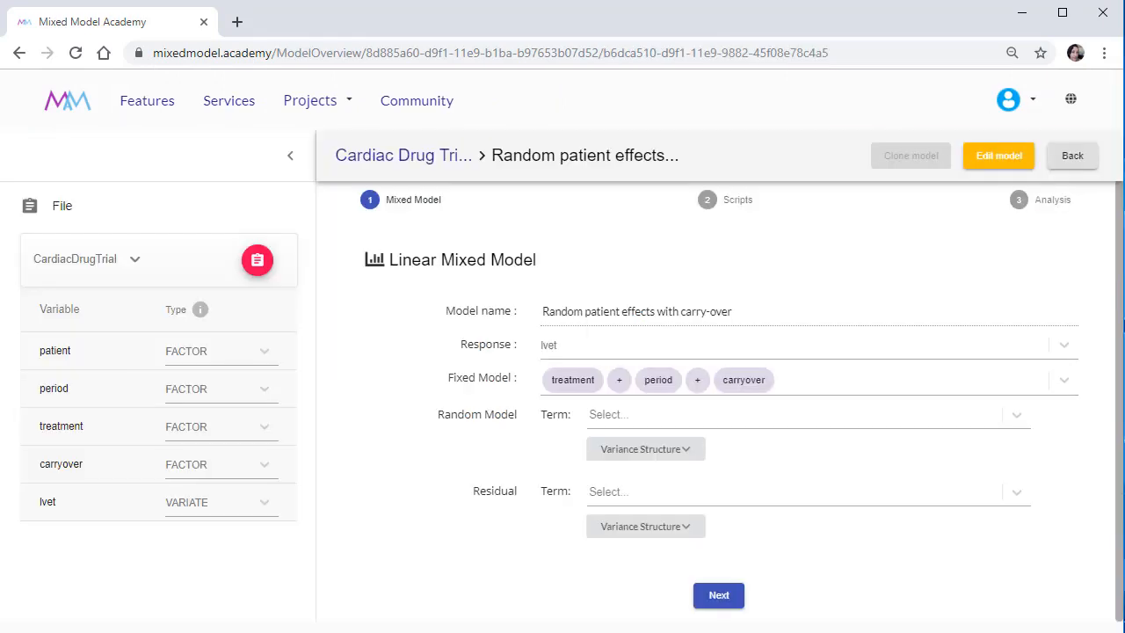
pyautogui.moveTo(817, 530)
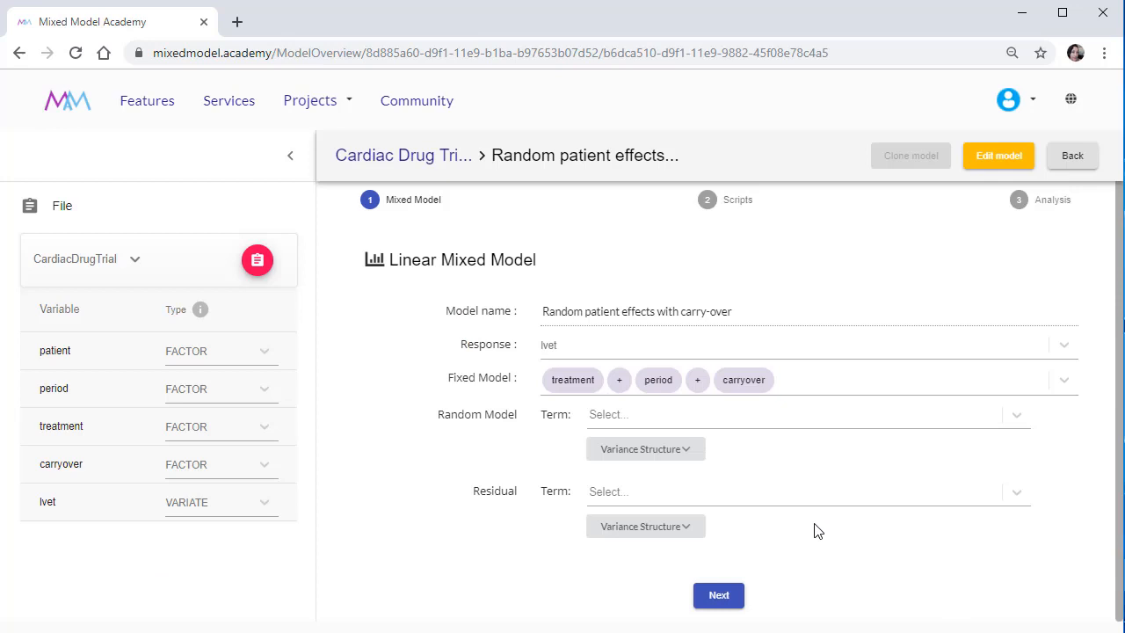
# - Open the Scripts step, compare the SAS and nlme code, then return to the ASReml-R 4 code
pyautogui.click(718, 595)
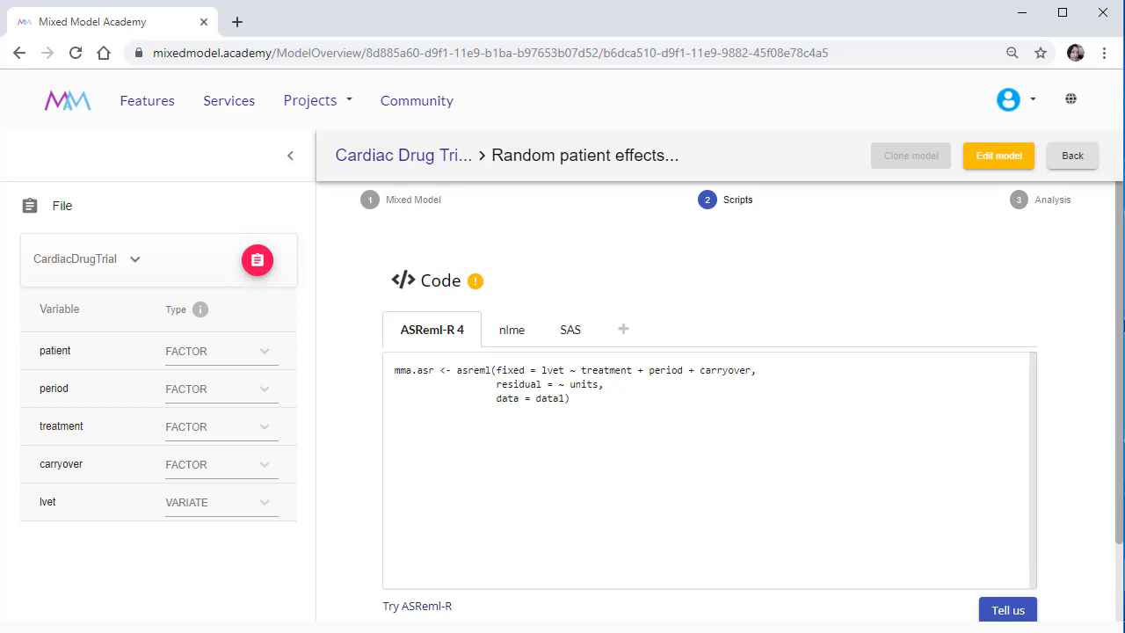
pyautogui.moveTo(594, 354)
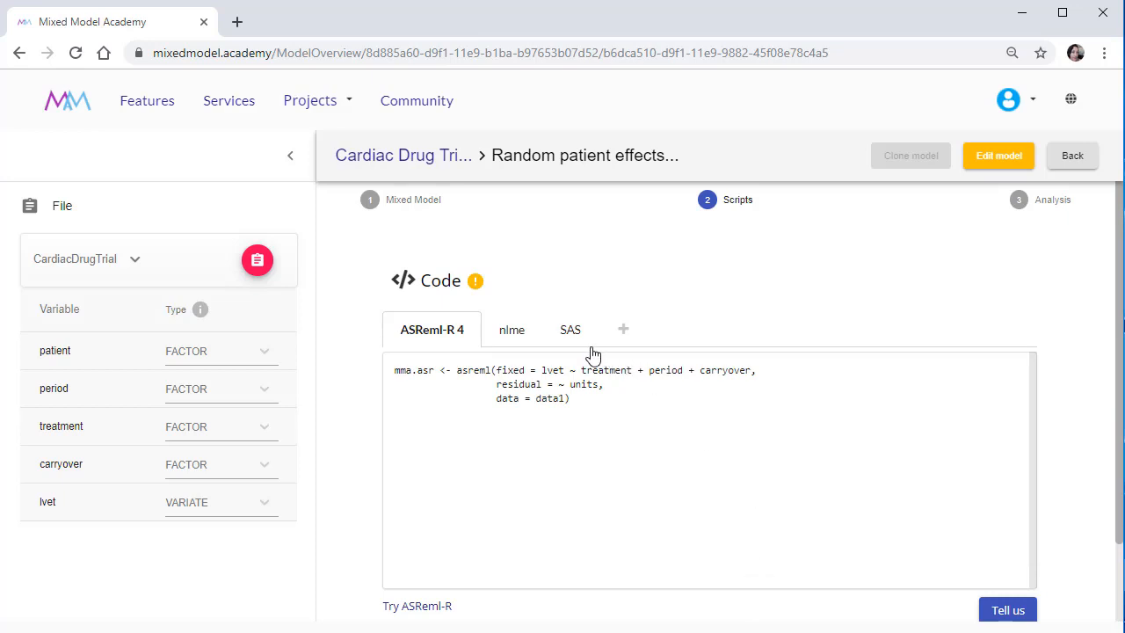
pyautogui.click(570, 330)
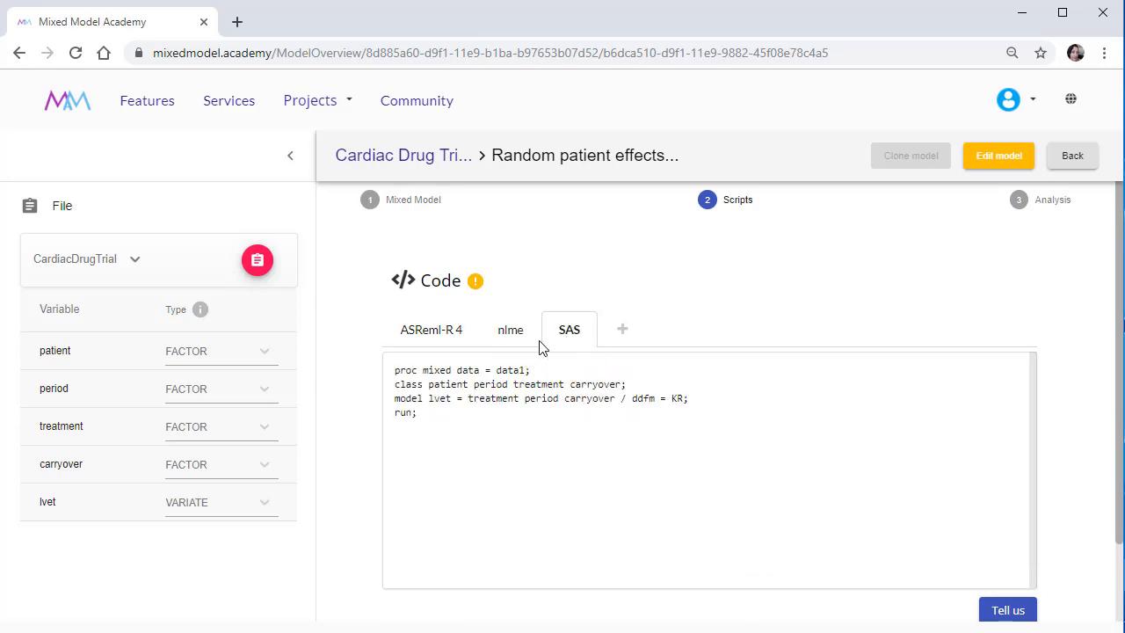
pyautogui.click(510, 330)
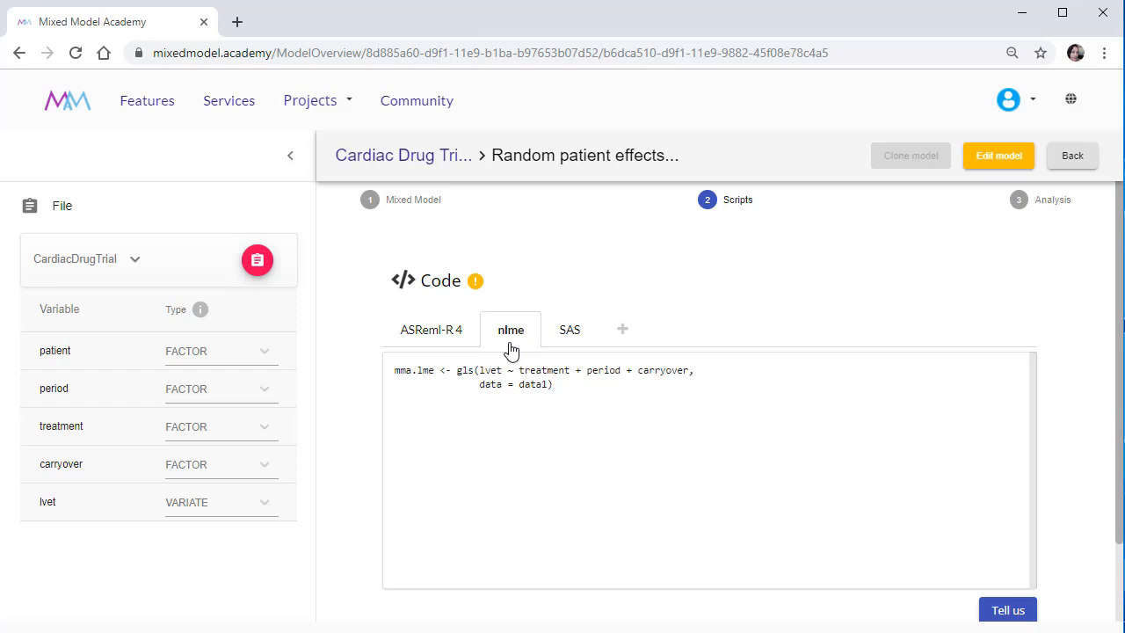
pyautogui.click(431, 329)
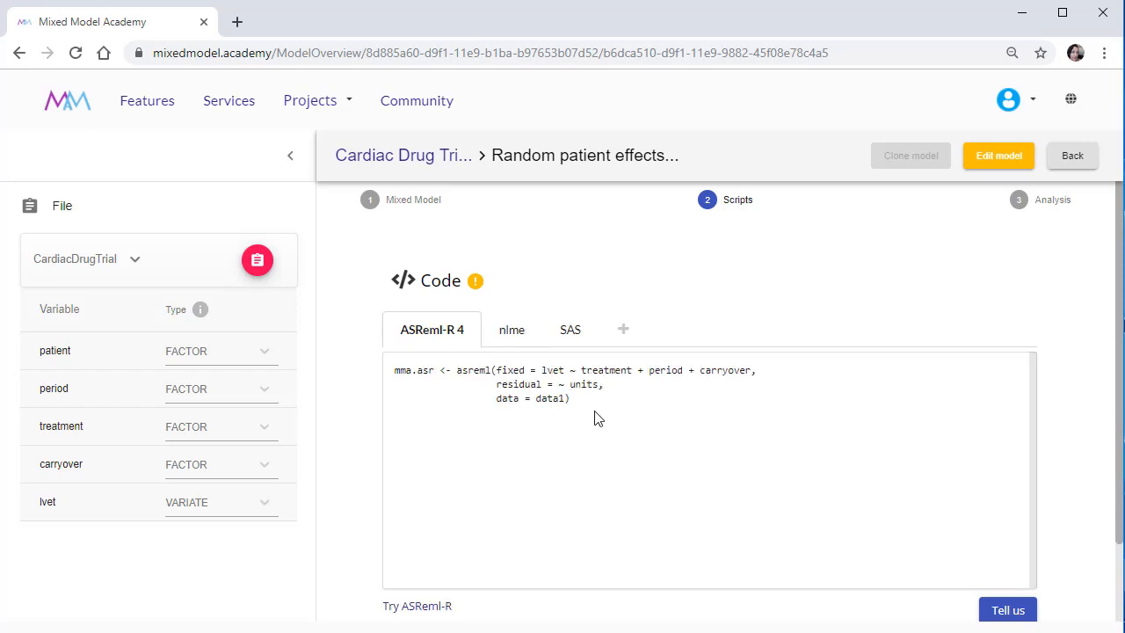
pyautogui.rightClick(597, 417)
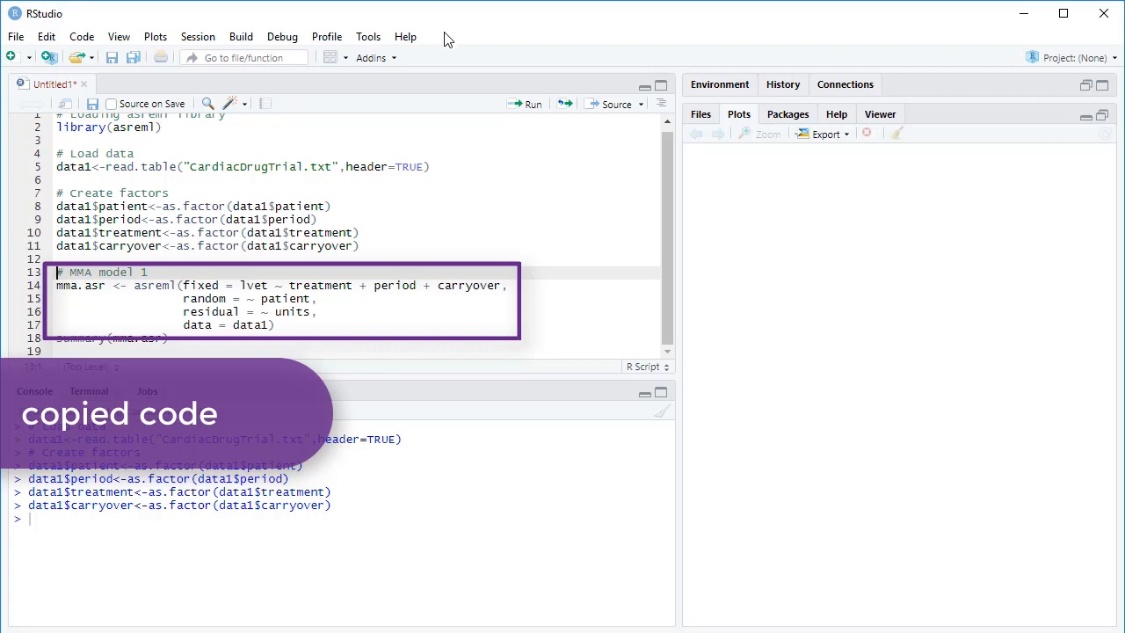
# - Run the pasted asreml random patient model in RStudio to produce the six-iteration log
pyautogui.click(531, 103)
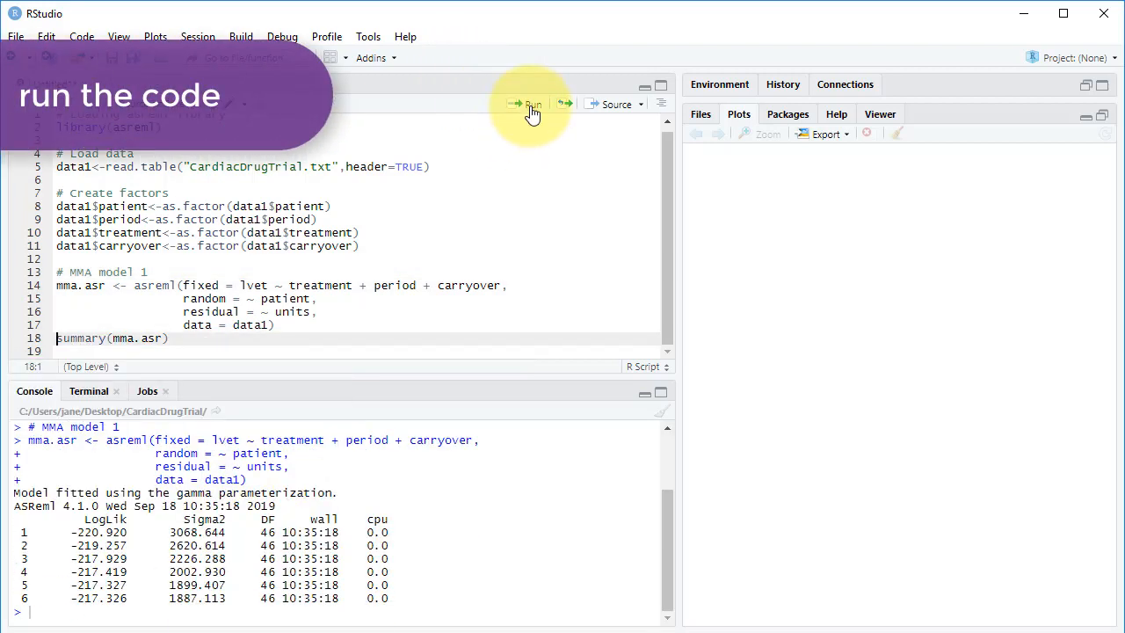
pyautogui.click(532, 104)
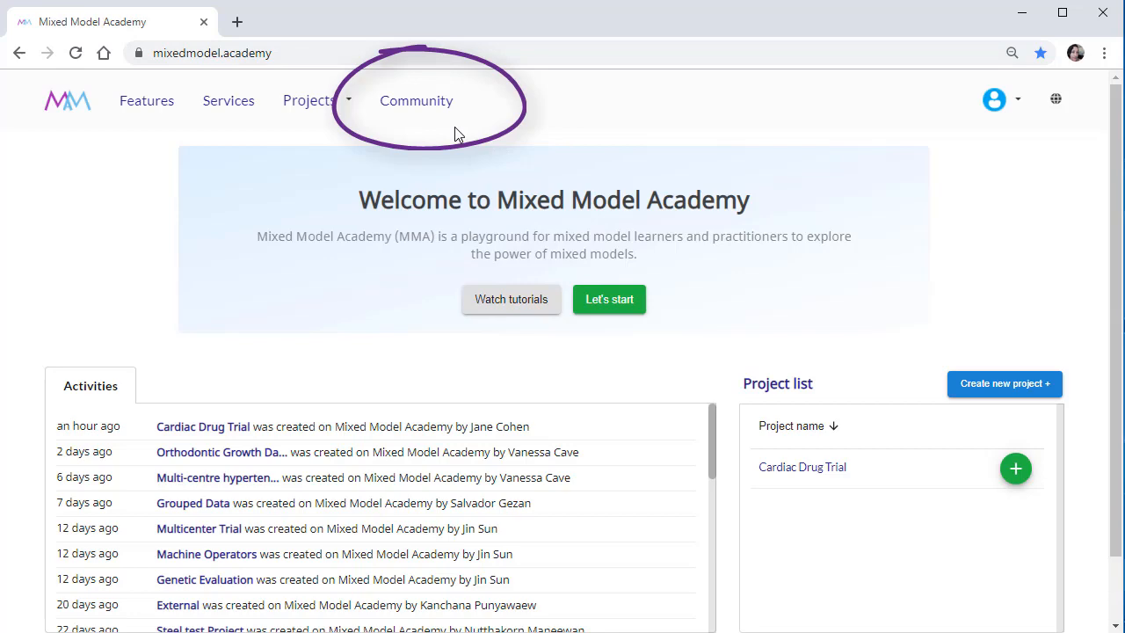
# - Open the Community feed and scroll through shared projects like Cardiac Drug Trial
pyautogui.click(416, 100)
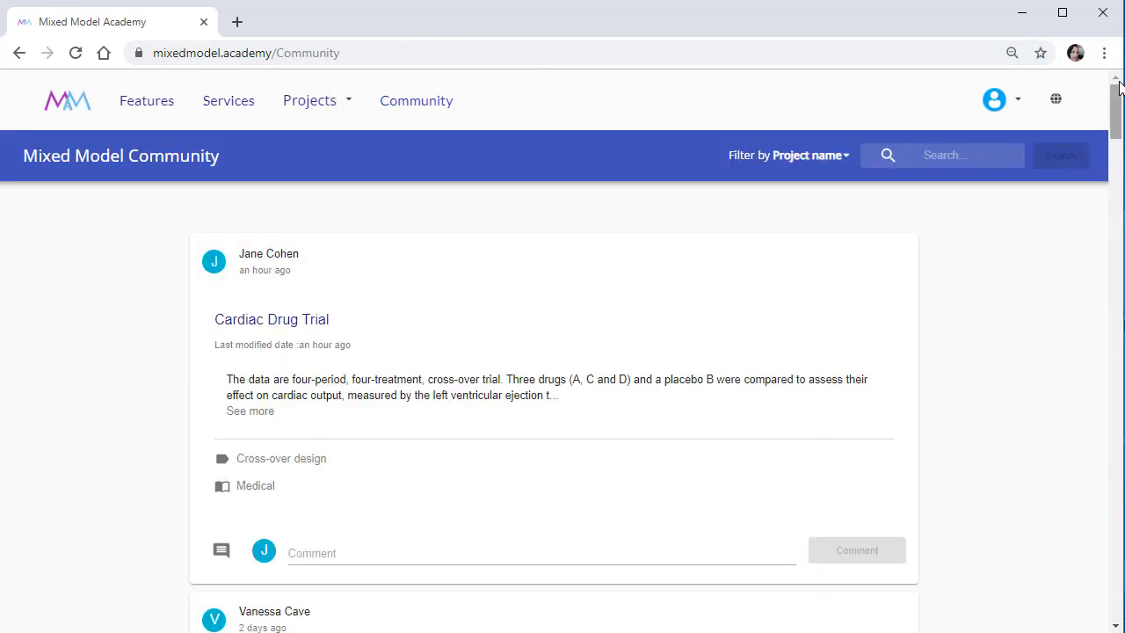
pyautogui.scroll(-3)
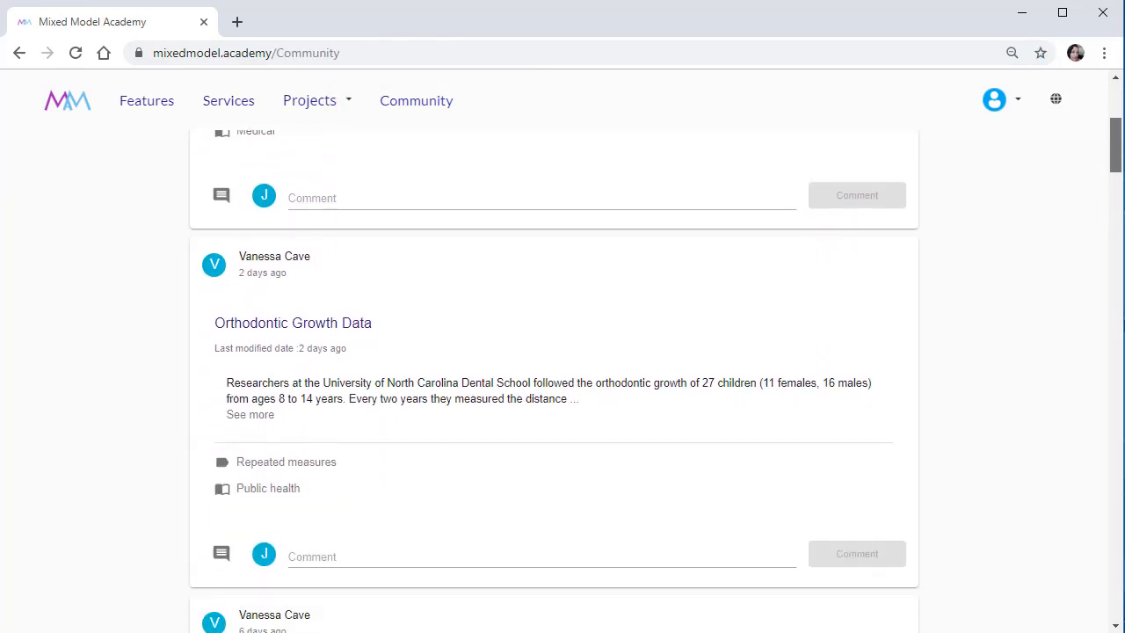
pyautogui.scroll(-3)
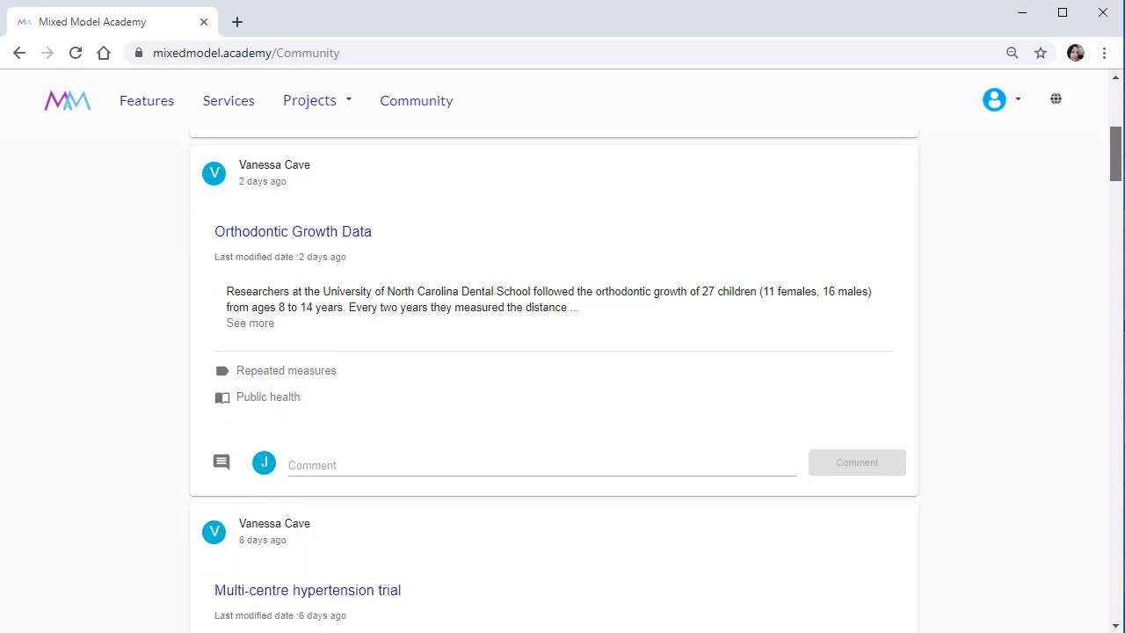
pyautogui.scroll(-3)
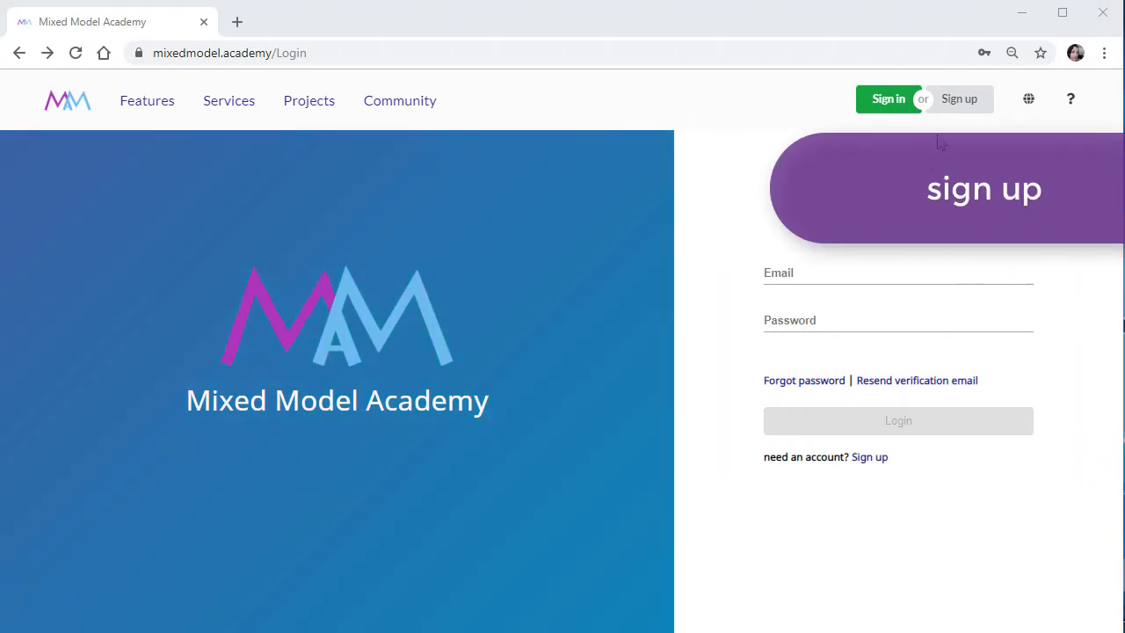
# - Open the Sign up registration form from the Login page
pyautogui.click(957, 98)
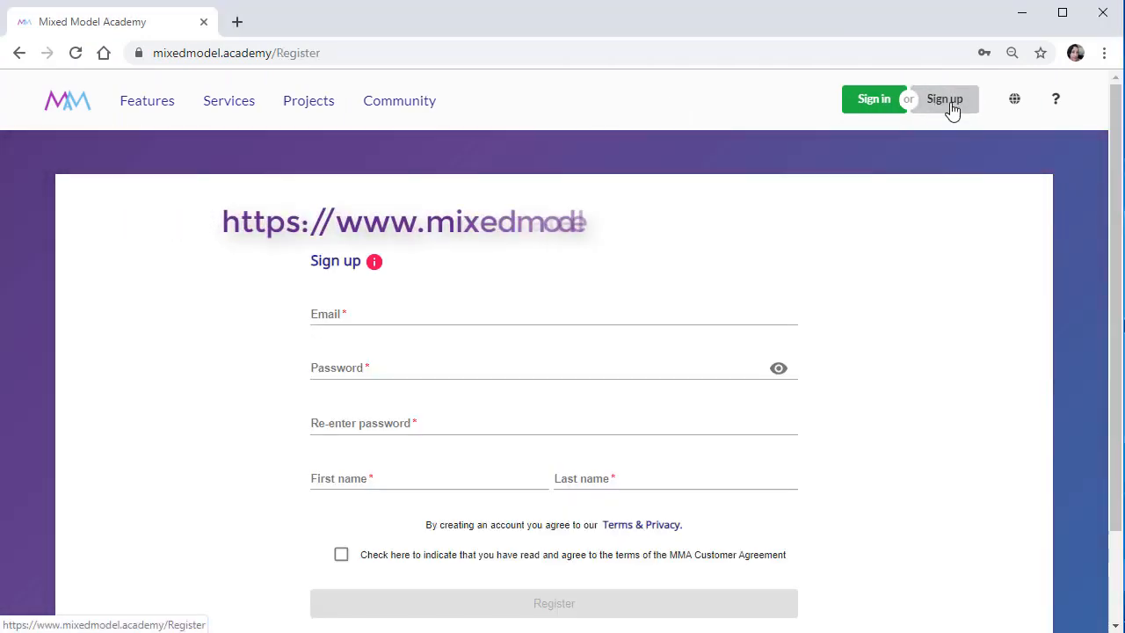